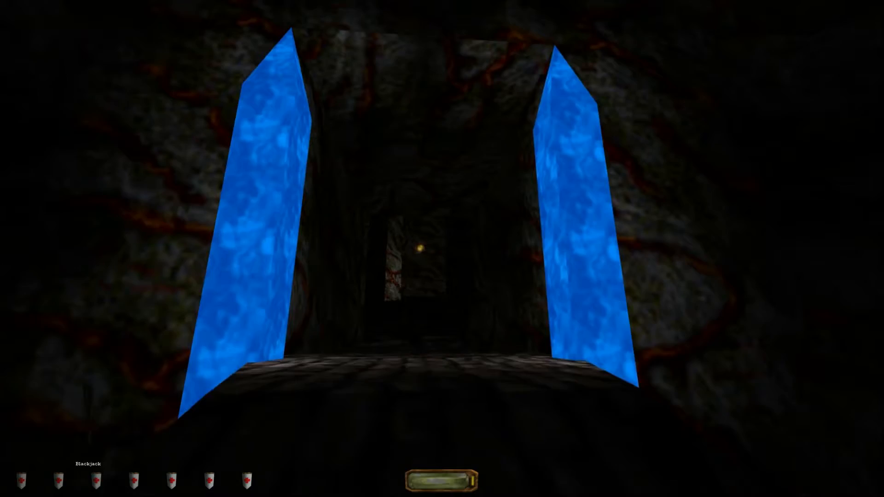
Walk forward past the blue crystal pillars into the dark purple-crystal cavern.
key(W)
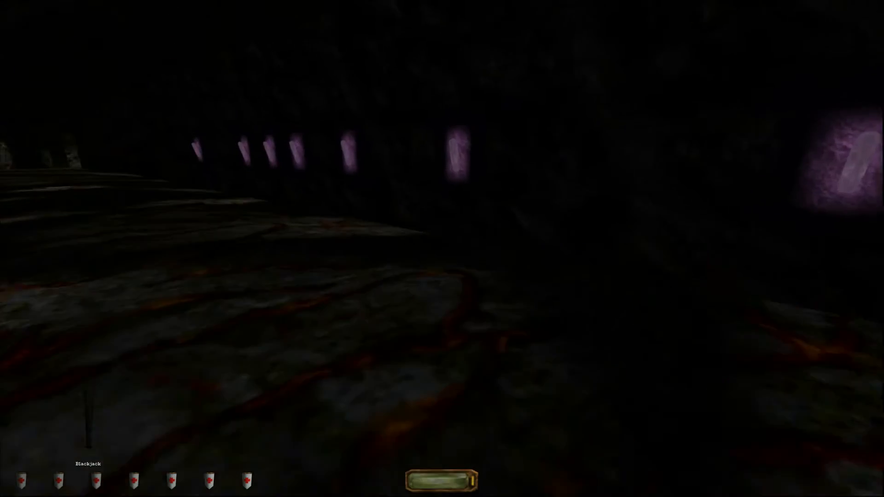
mouse_move(442, 249)
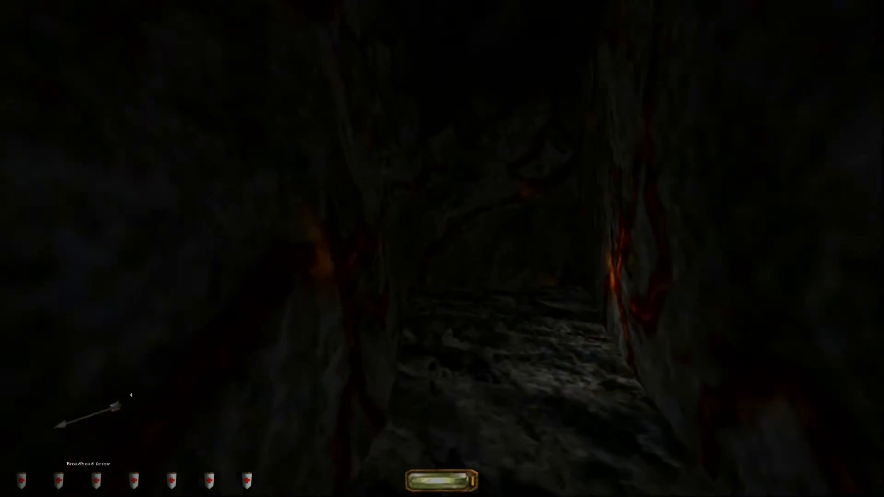
mouse_move(442, 248)
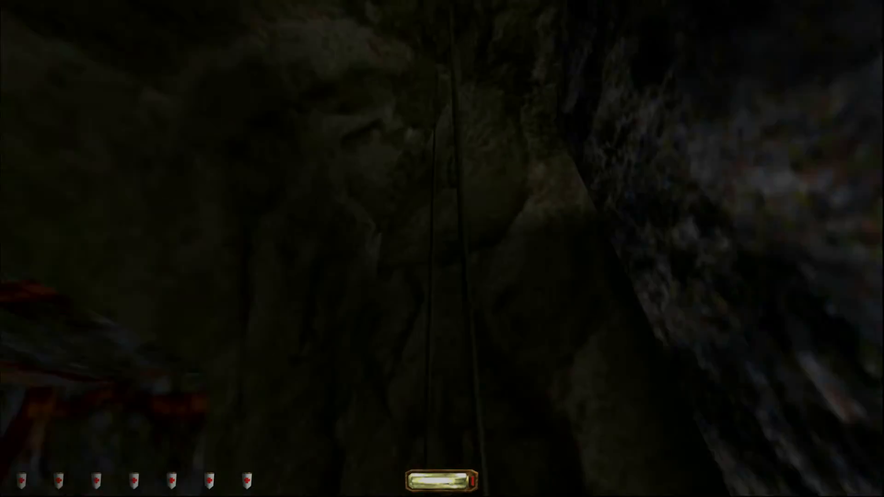
mouse_move(442, 248)
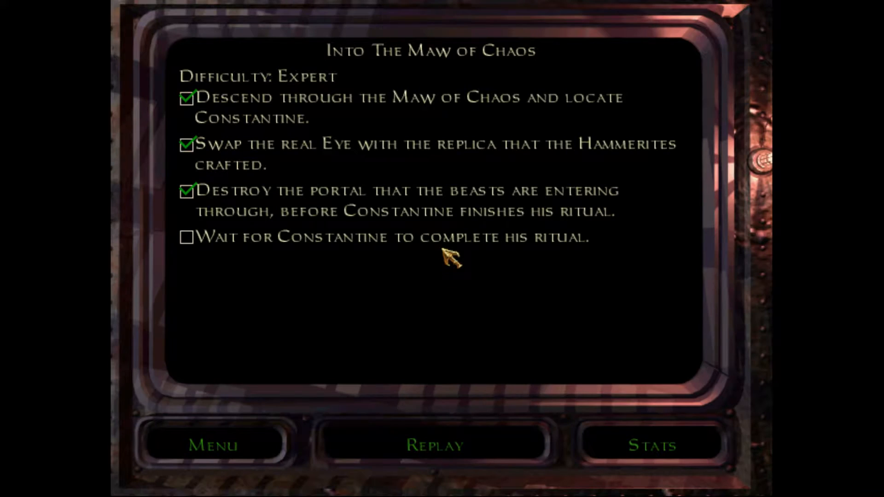
mouse_move(434, 422)
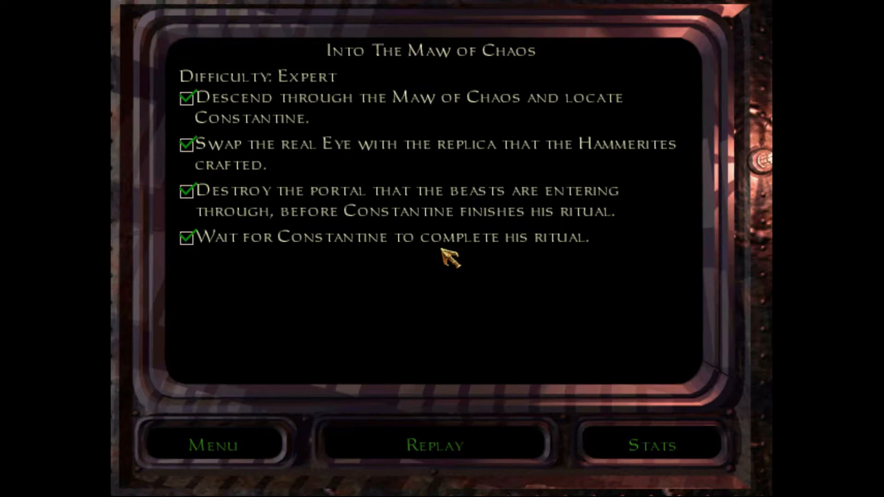
mouse_move(437, 437)
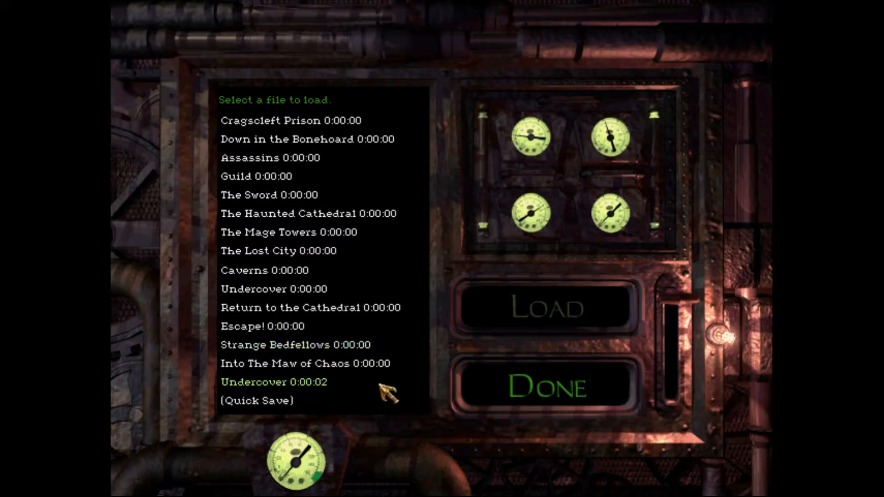
Load a saved game to return to the ritual chamber with the red pentagram.
click(544, 308)
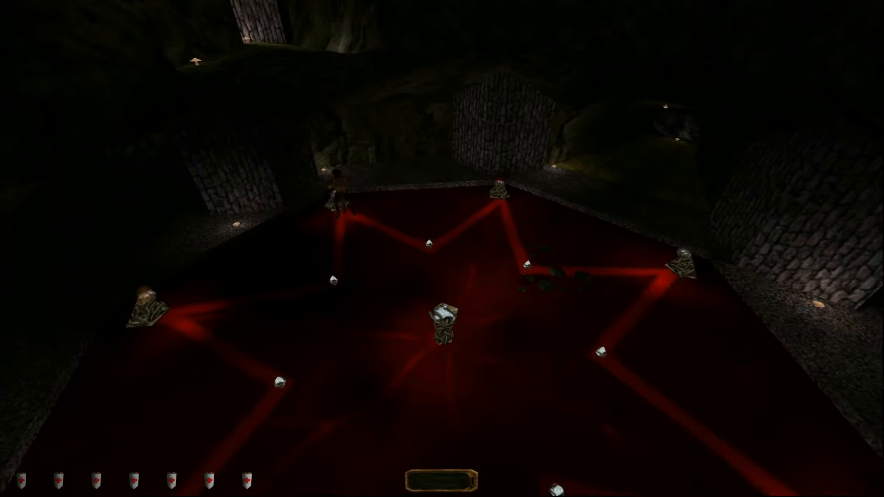